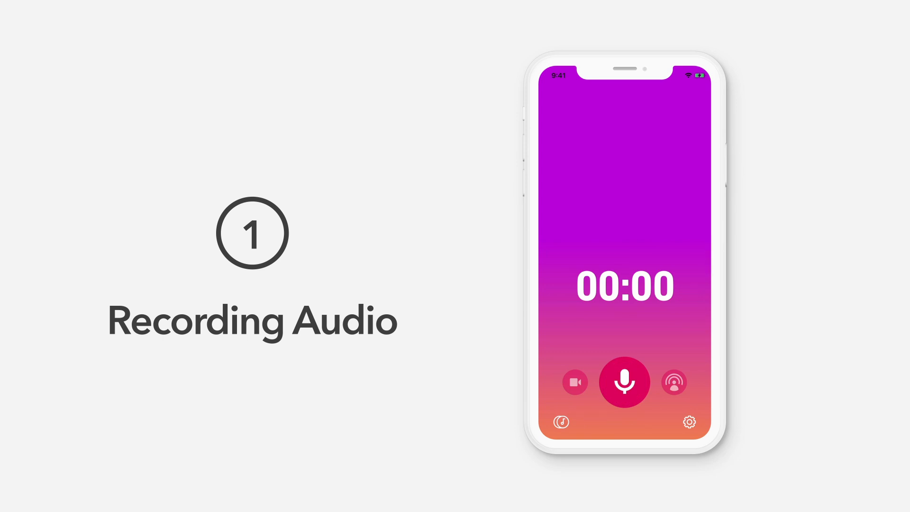
Step: Grant microphone access, record a short audio clip and stop it to see the enhancement summary
left_click(625, 382)
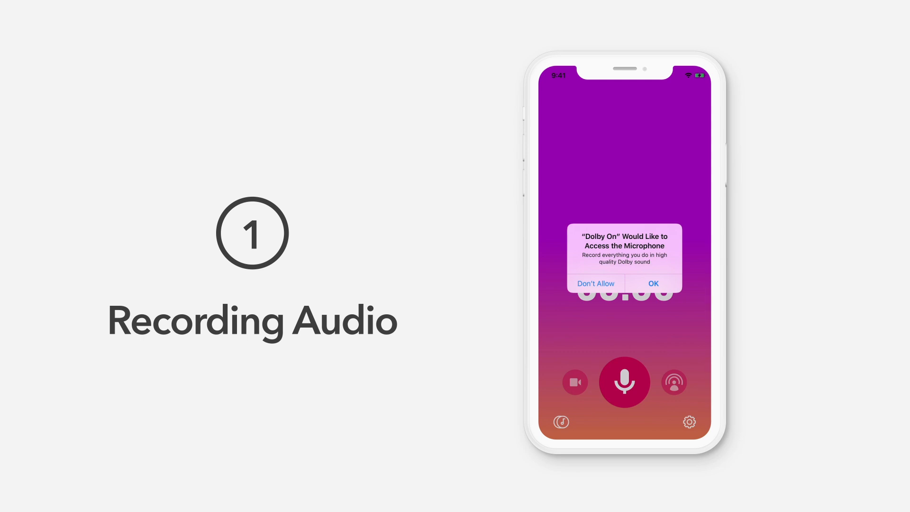
left_click(653, 283)
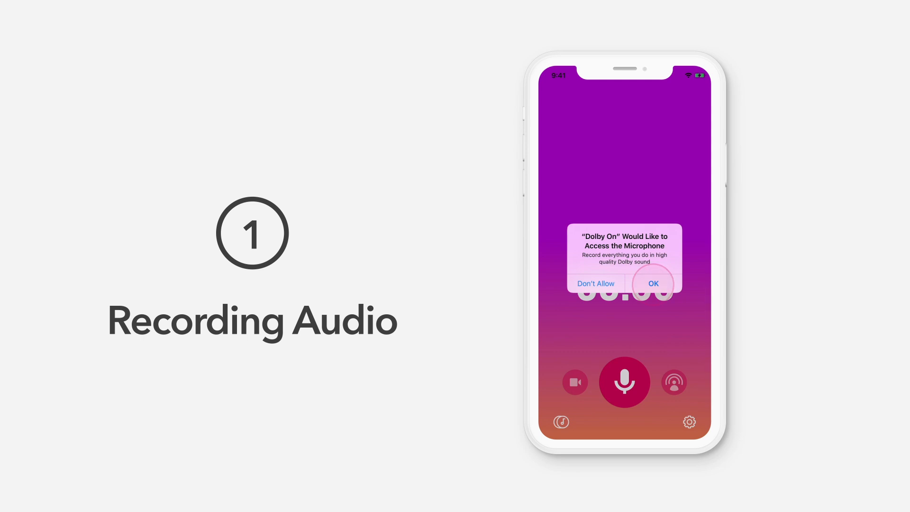
left_click(653, 283)
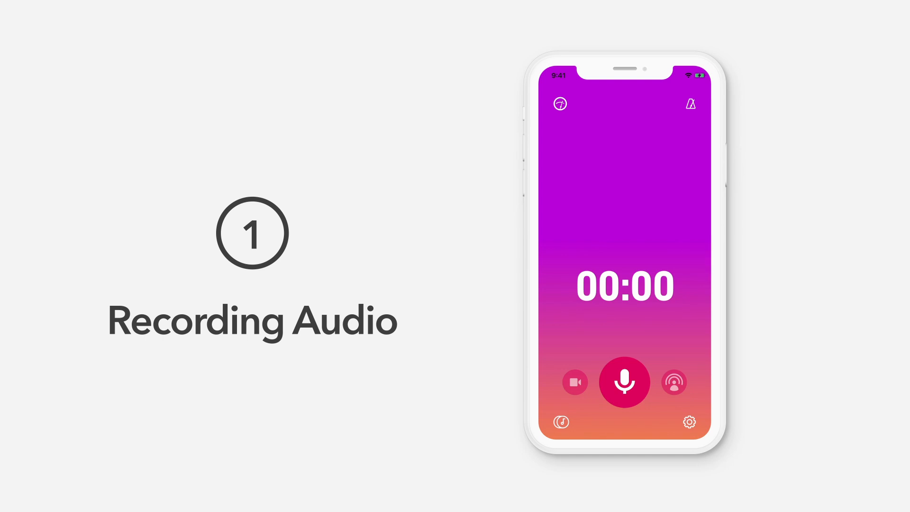
left_click(624, 382)
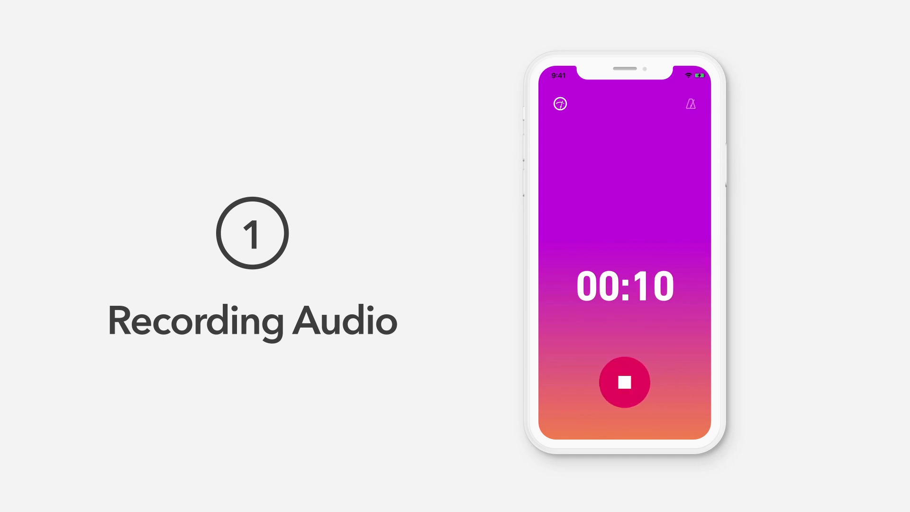
left_click(625, 383)
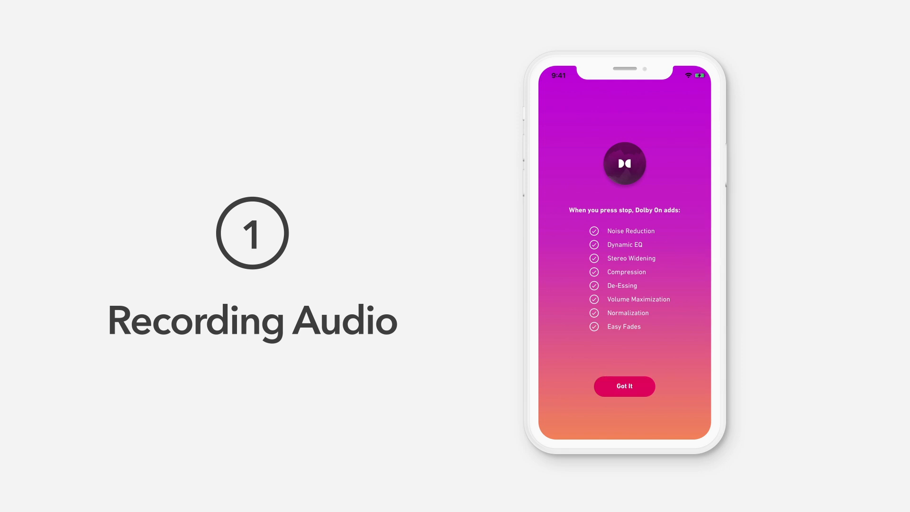
Step: Dismiss the enhancement summary with Got it, leaving Track 1 saved on the recorder
left_click(623, 386)
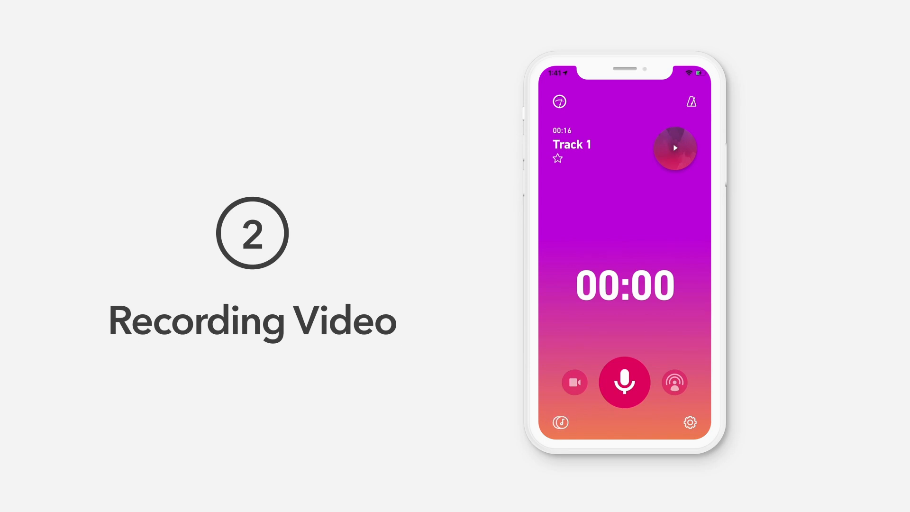
Step: Switch to video mode, grant camera access and start recording with the live camera preview
left_click(575, 383)
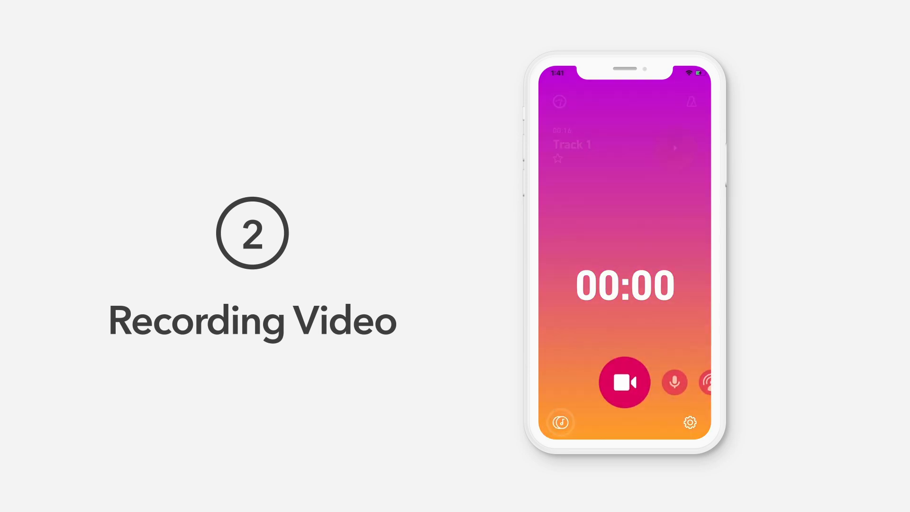
left_click(625, 382)
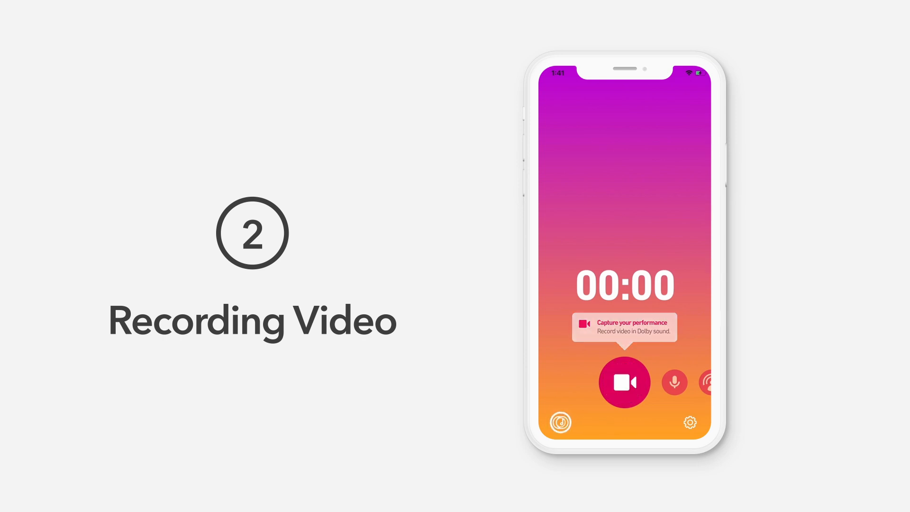
left_click(625, 382)
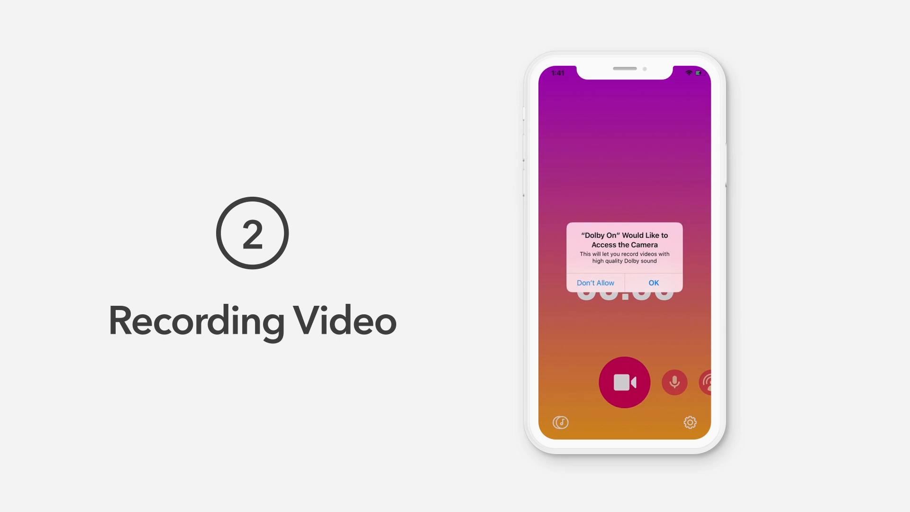
left_click(653, 282)
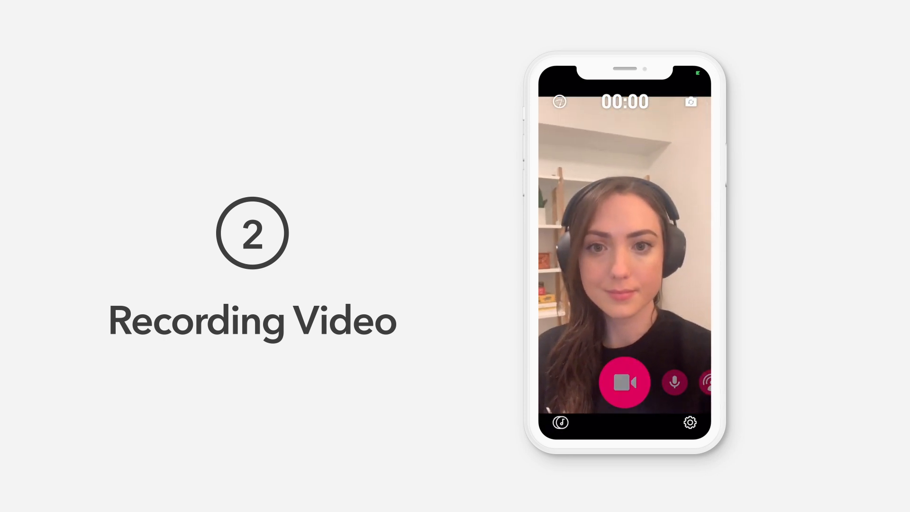
left_click(624, 382)
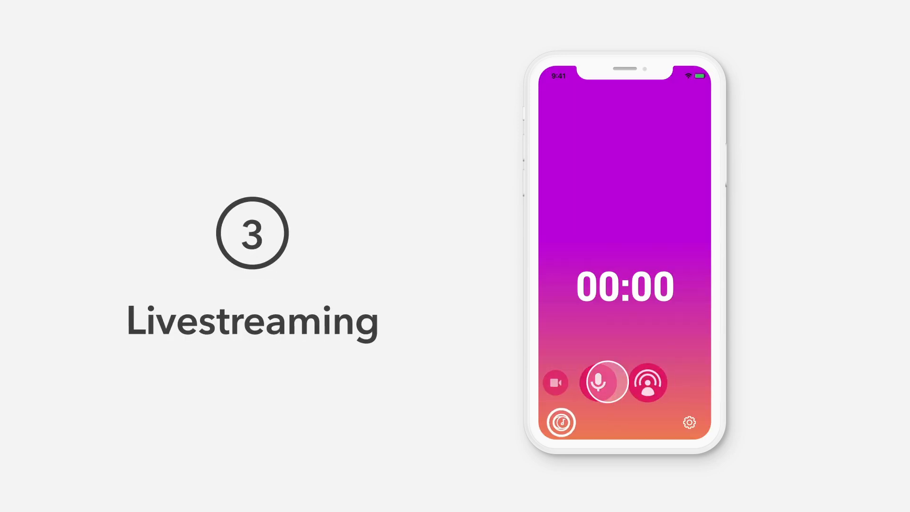
Step: Enter livestream mode past the intro card and bring up the Facebook/Twitch/Custom URL platform picker
left_click(648, 383)
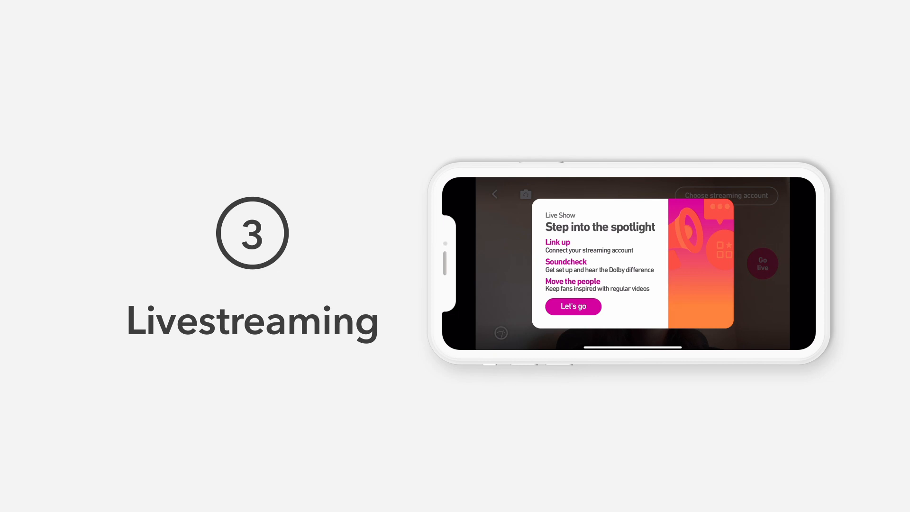
left_click(573, 306)
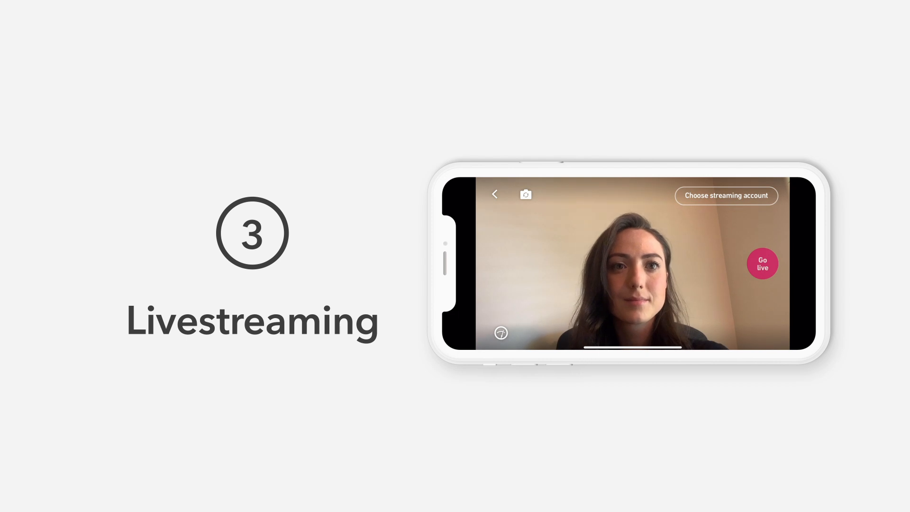
left_click(726, 194)
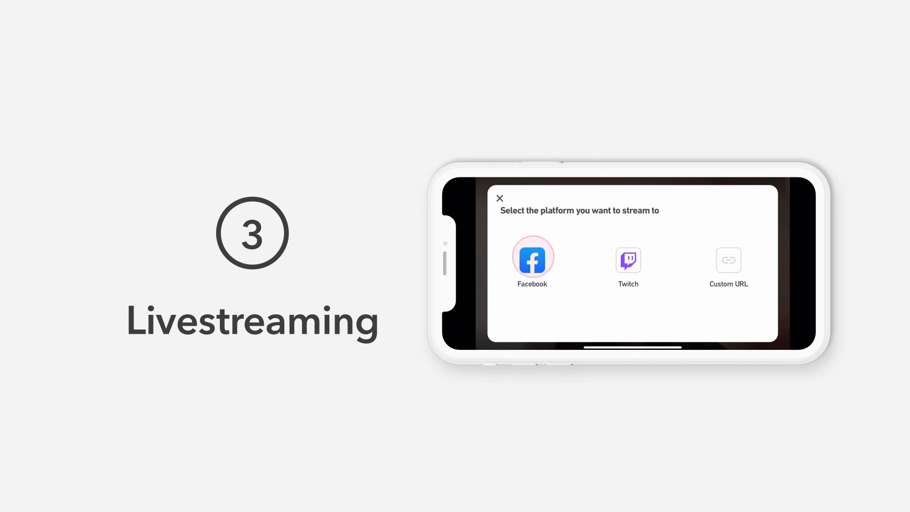
Step: Log in with Facebook and select it as the linked streaming account
left_click(532, 256)
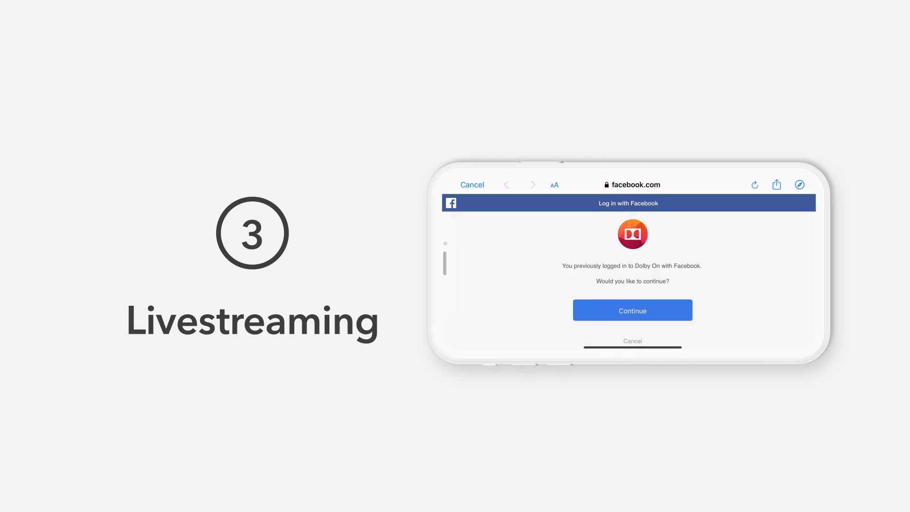
left_click(631, 310)
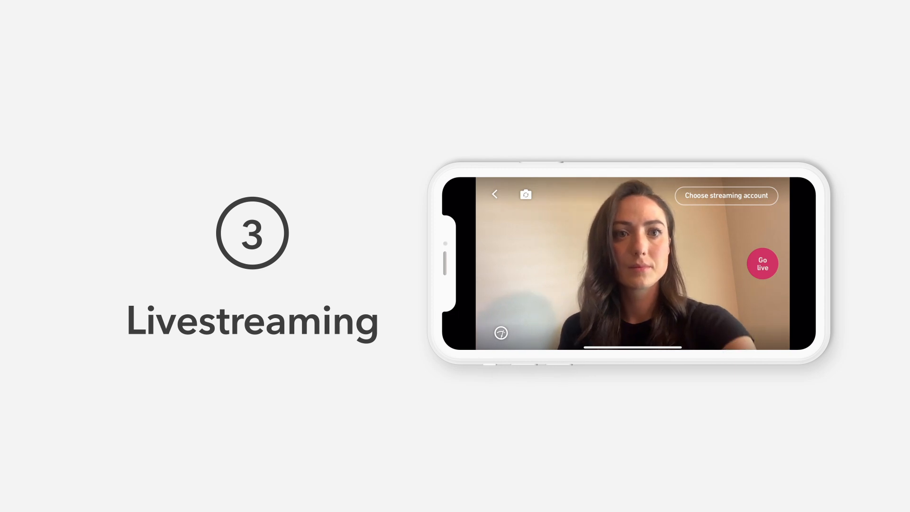
left_click(726, 194)
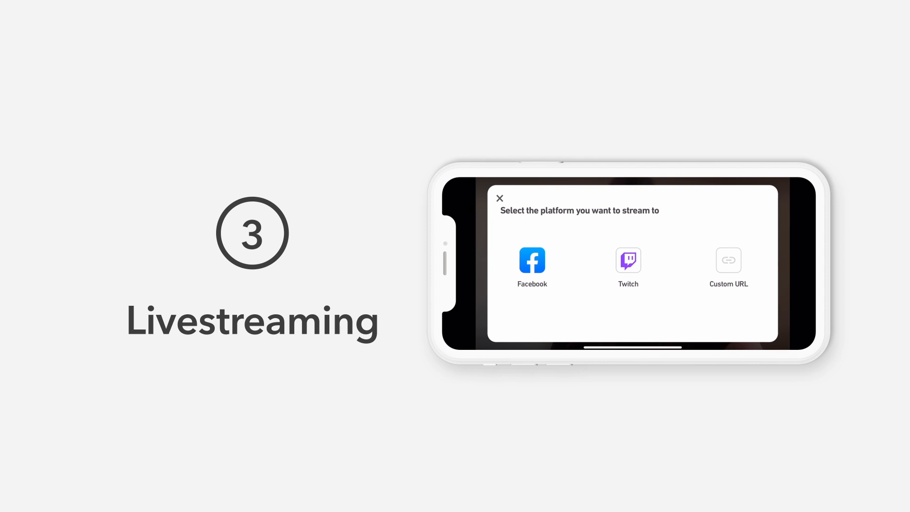
left_click(728, 260)
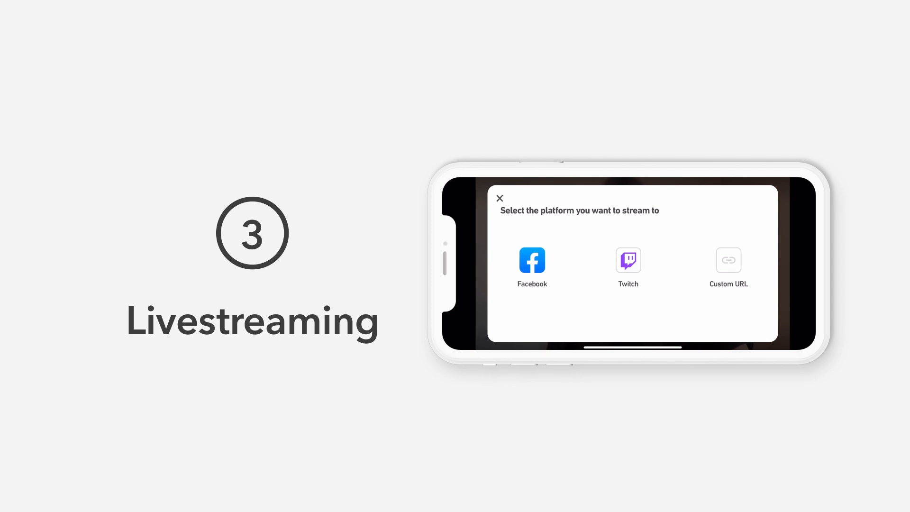
left_click(530, 261)
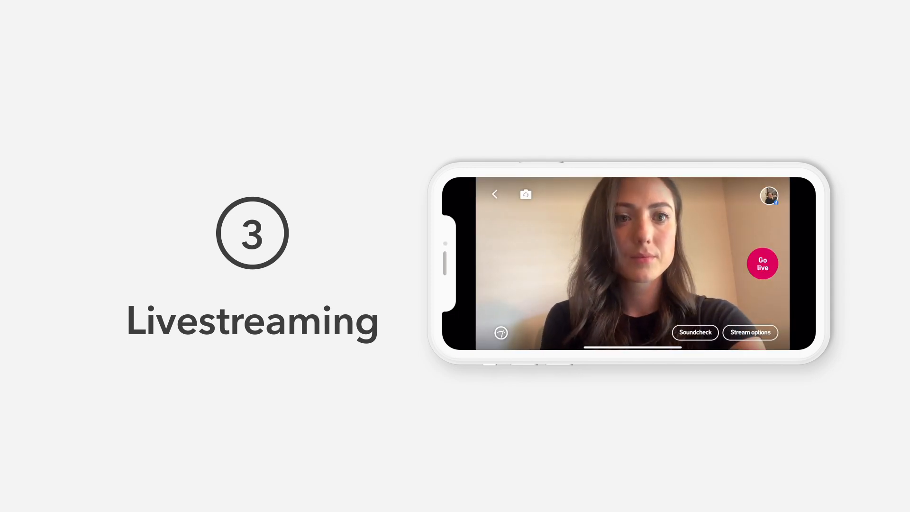
Step: Title the stream 'New livestream with #dolbyon!' in Stream options and move on to Soundcheck
left_click(750, 332)
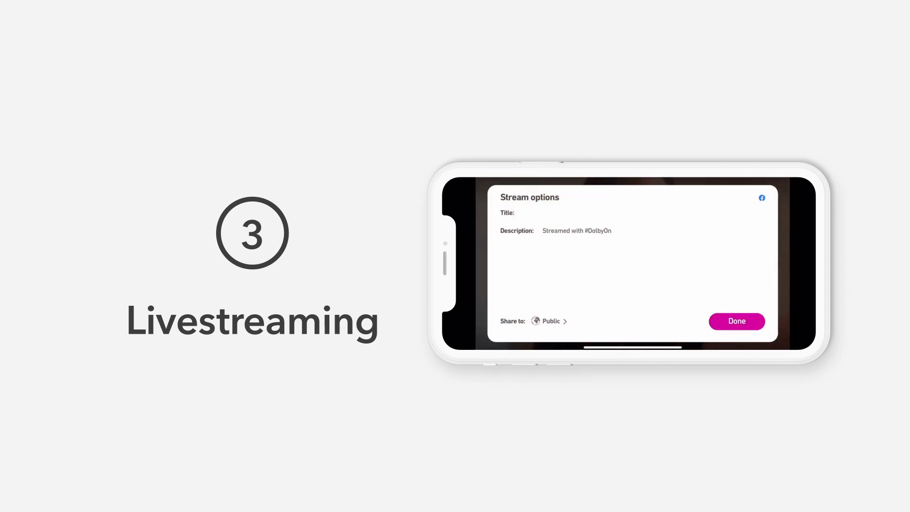
type("New livestream with #dolbyon!")
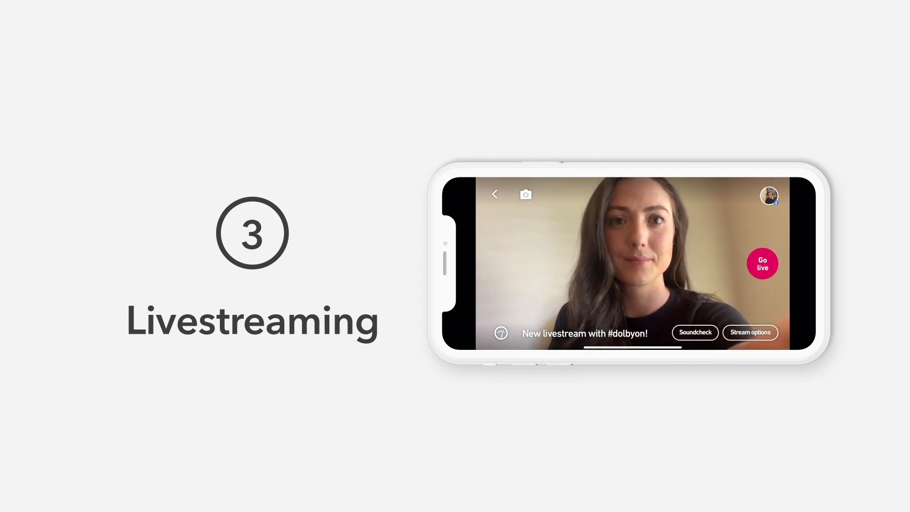
left_click(695, 331)
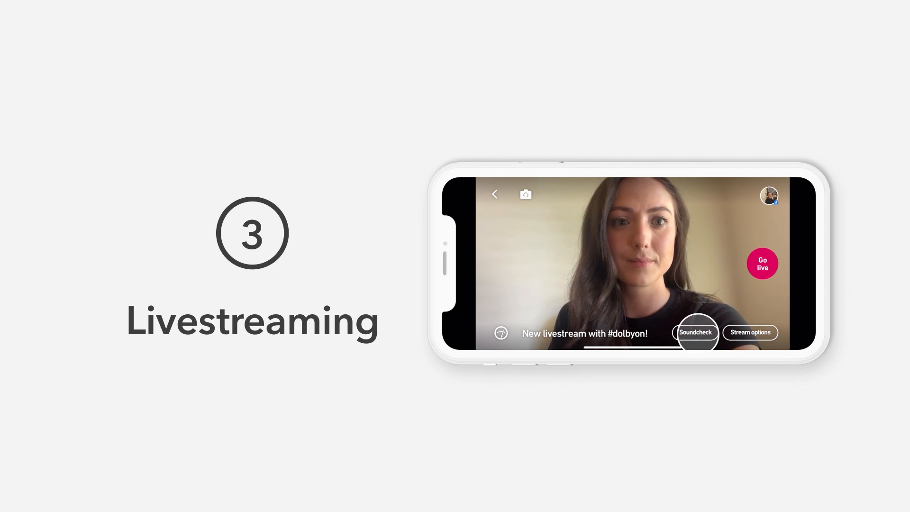
Step: Run the soundcheck test recording, stop it, review playback and finish with Done
left_click(694, 331)
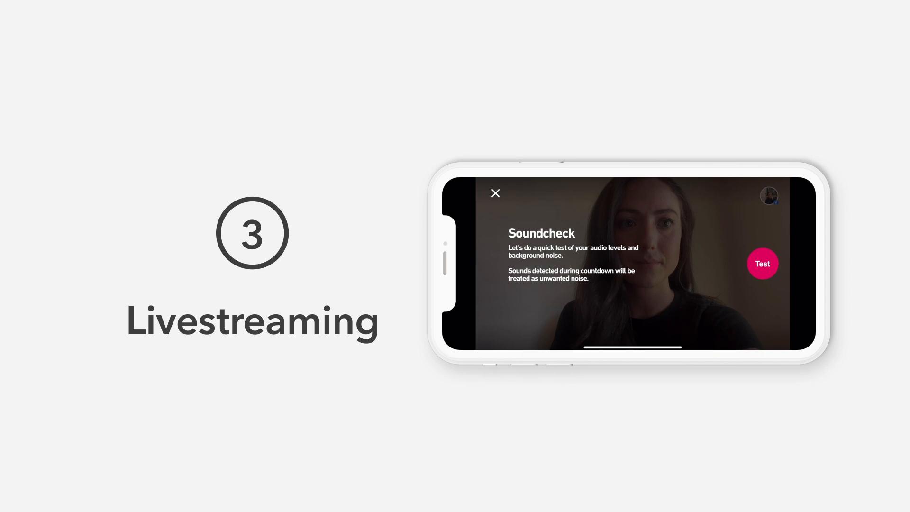
left_click(761, 263)
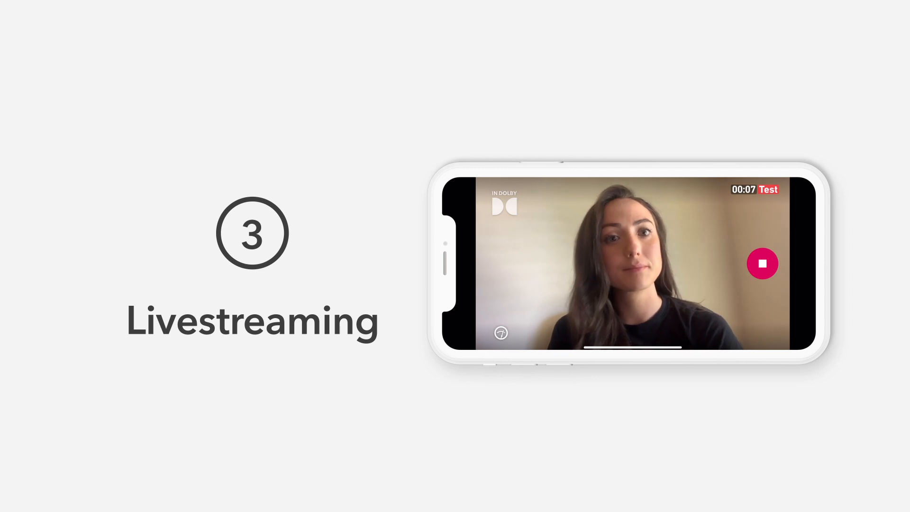
left_click(762, 263)
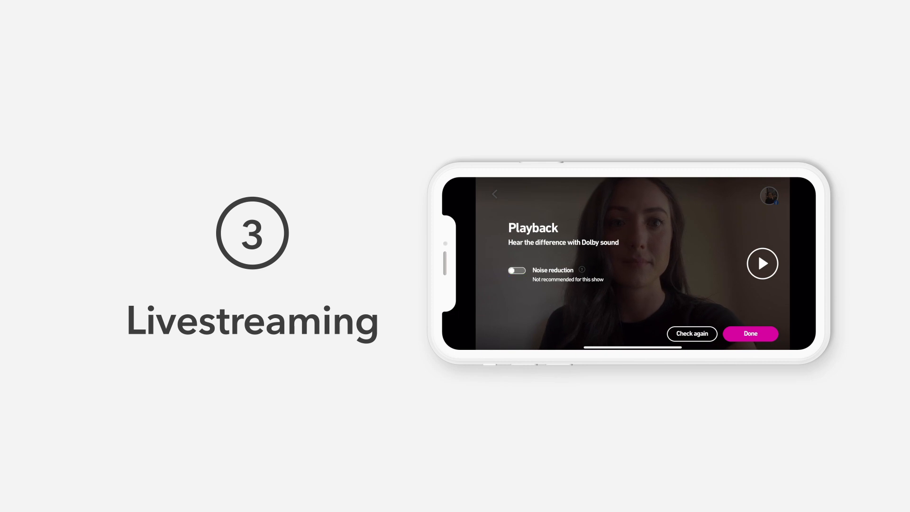
left_click(749, 334)
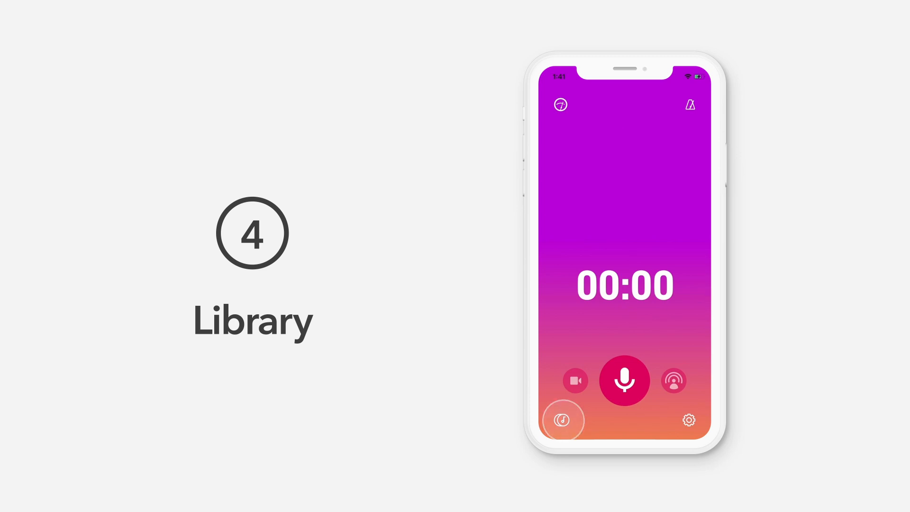
Step: Browse the library's Tracks and Favorites lists and open the Example 1 track
left_click(560, 419)
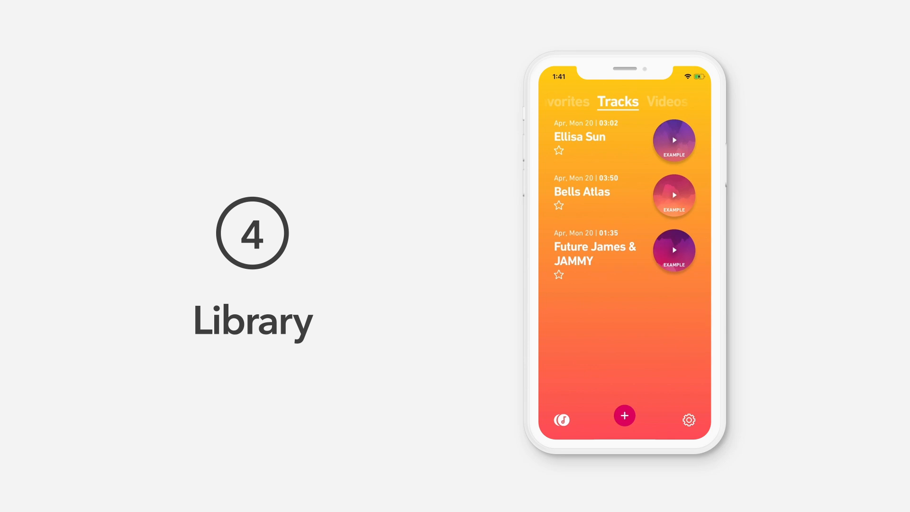
left_click(578, 101)
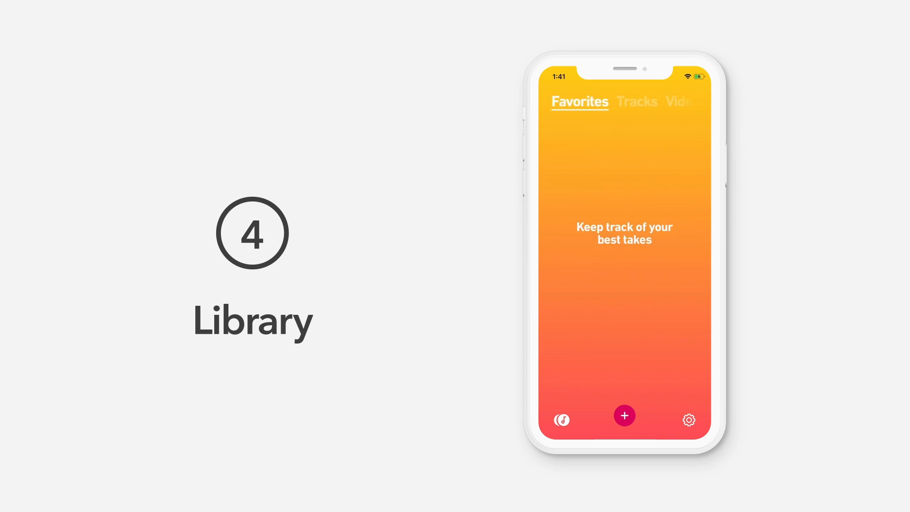
left_click(680, 102)
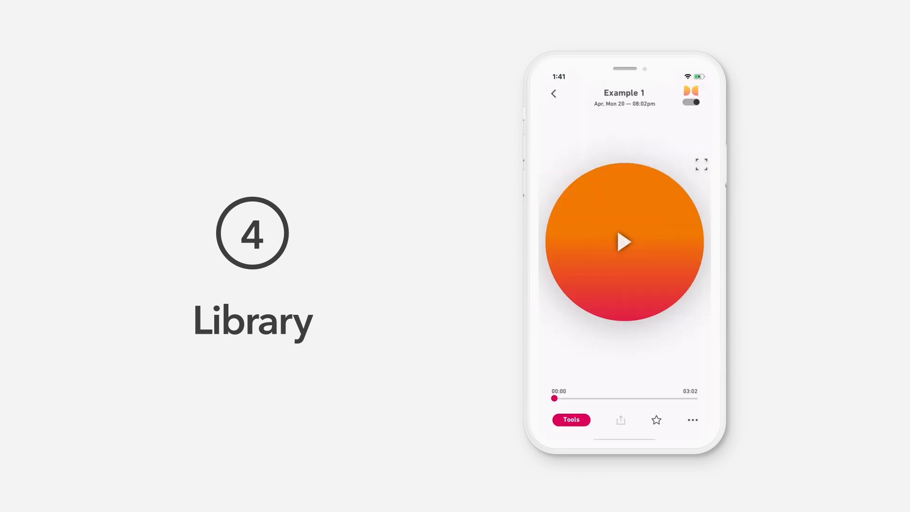
Step: Star Example 1 as a favourite, return to the library and open a music video recording
left_click(656, 419)
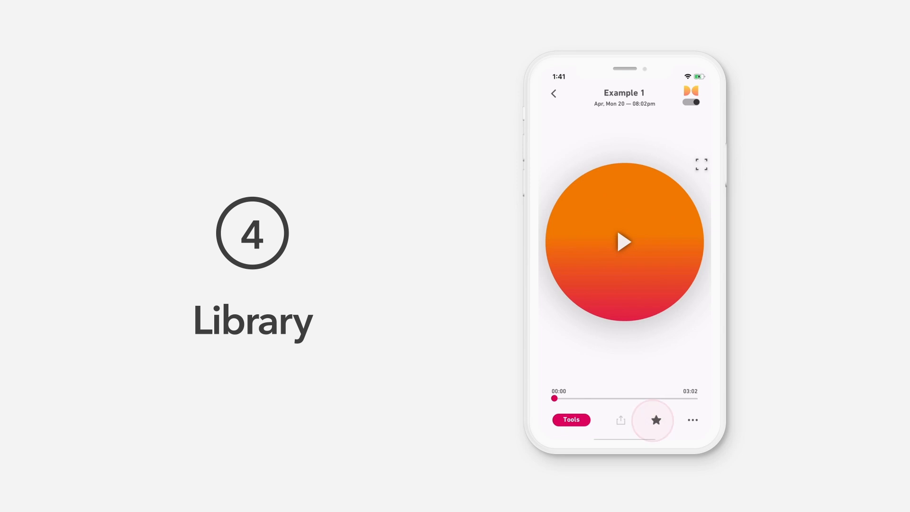
left_click(655, 419)
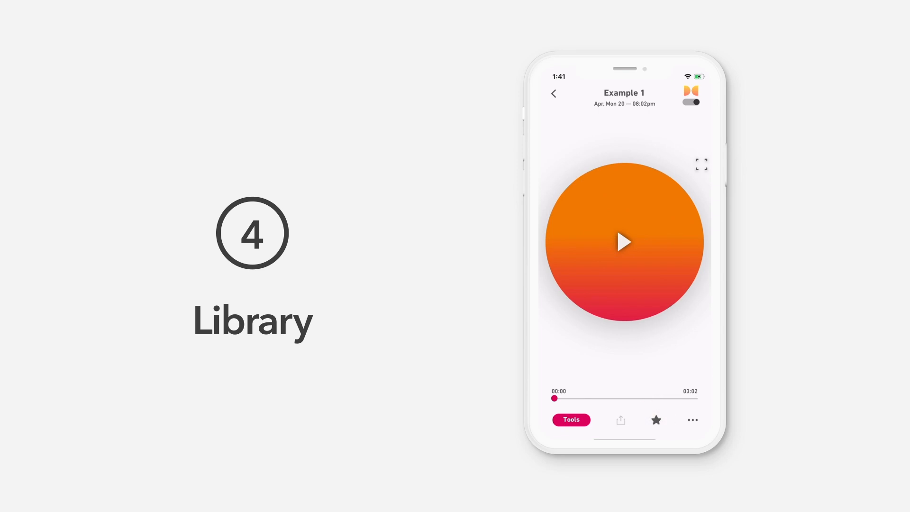
left_click(552, 93)
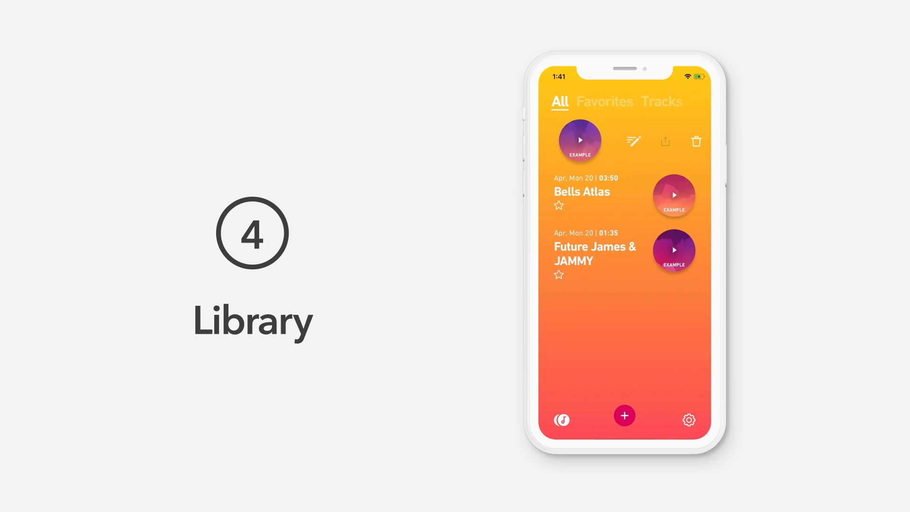
left_click(696, 141)
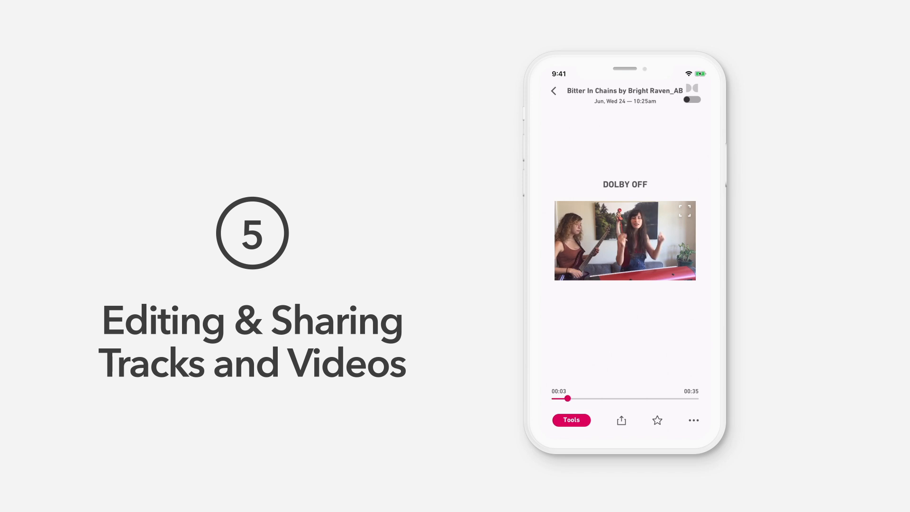
Step: Bring up the video's editing Tools and show the Style presets (Standard, Natural, Thump, Amped, Lyric, Deep)
left_click(690, 99)
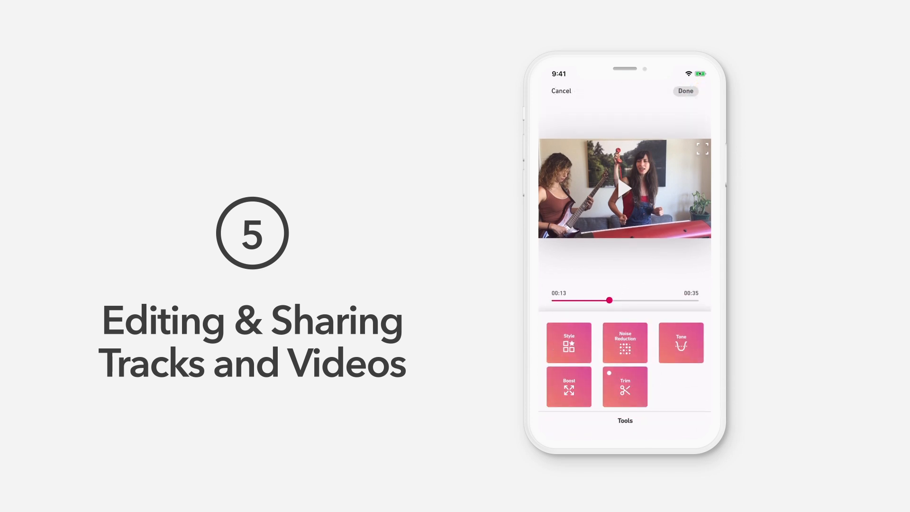
left_click(569, 342)
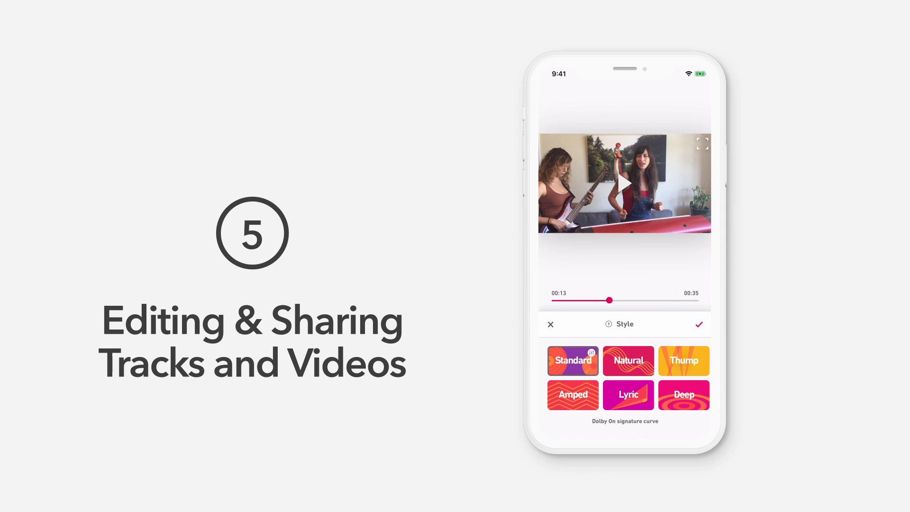
Step: Preview the Natural, Thump, Amped, Lyric and Deep sound styles on the video
left_click(627, 360)
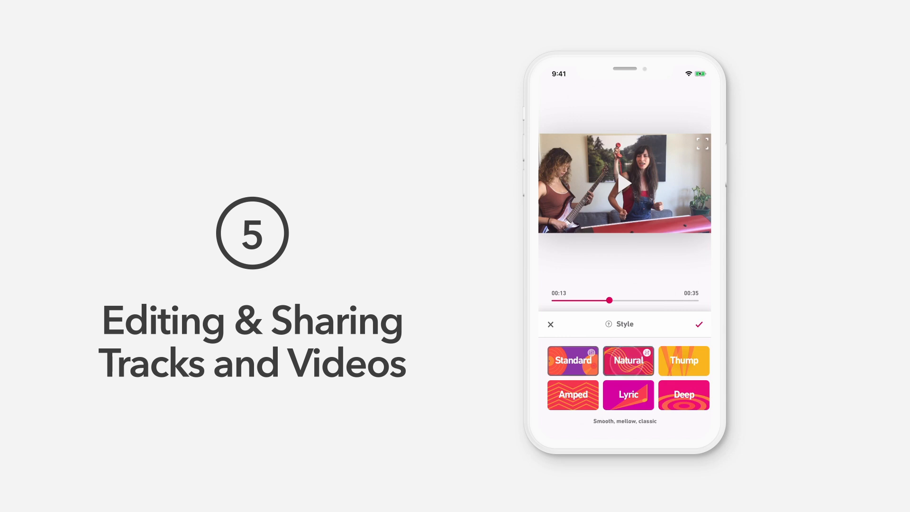
left_click(628, 360)
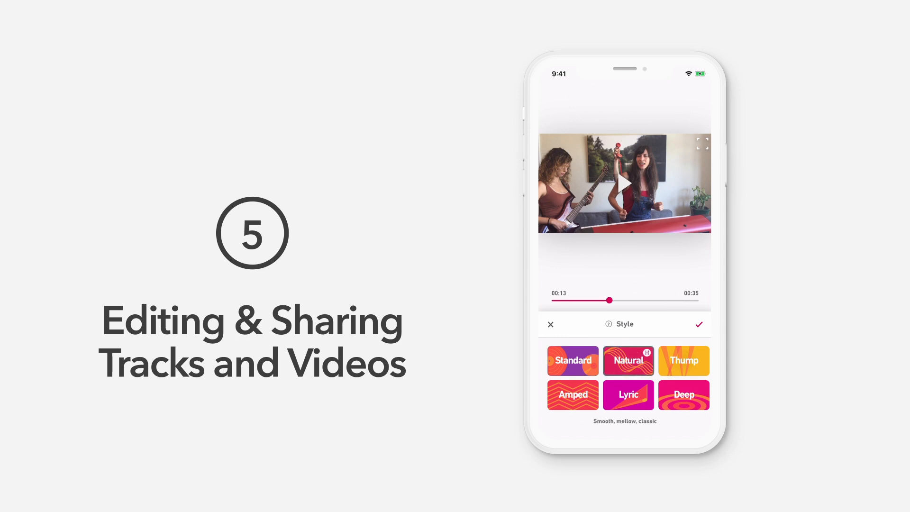
left_click(683, 360)
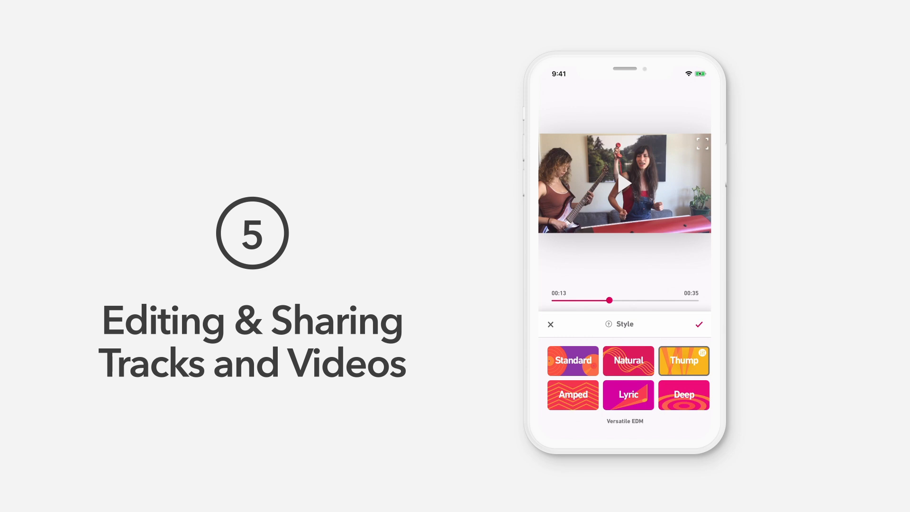
left_click(572, 395)
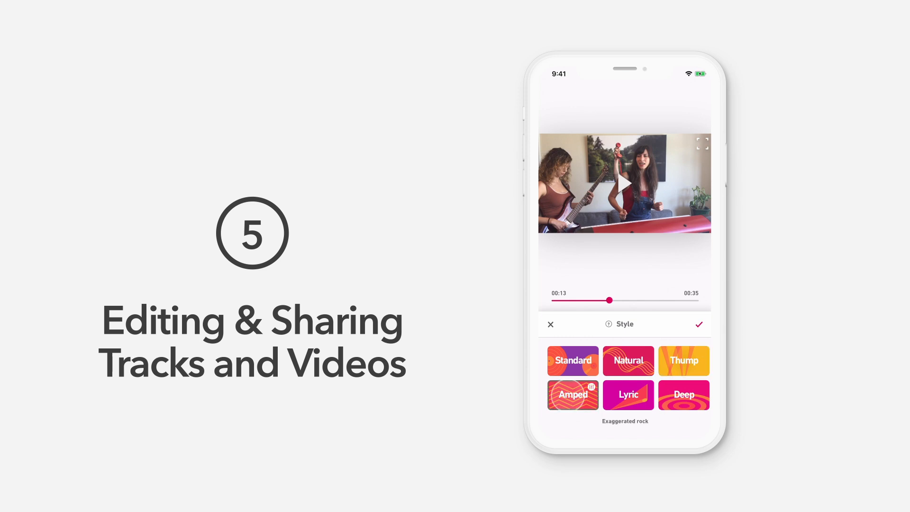
left_click(571, 395)
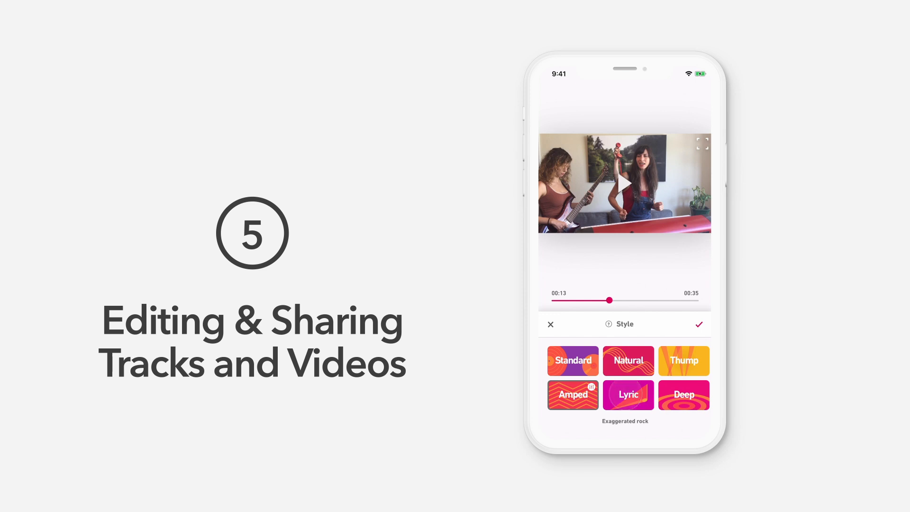
left_click(628, 395)
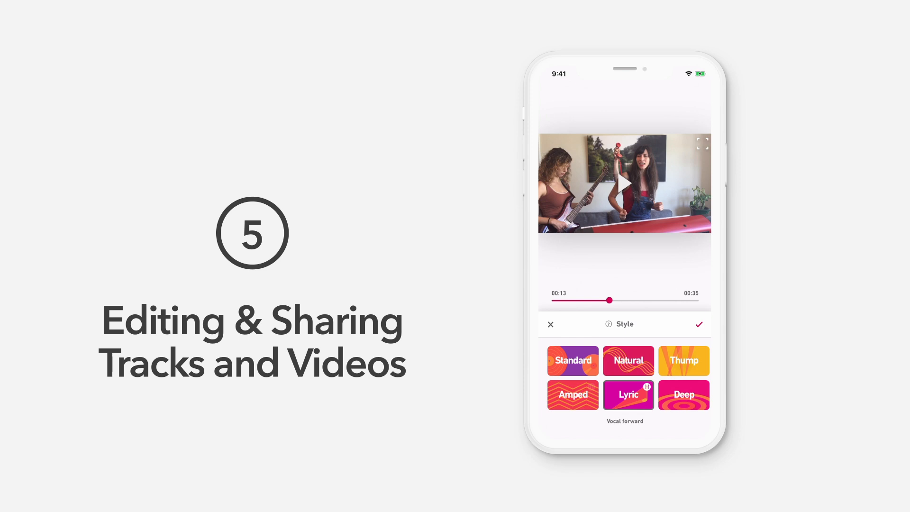
left_click(683, 394)
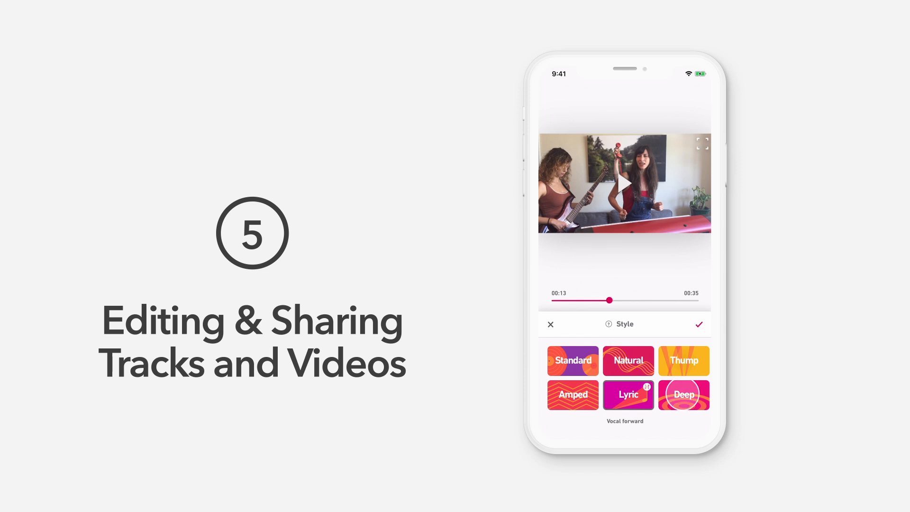
left_click(683, 395)
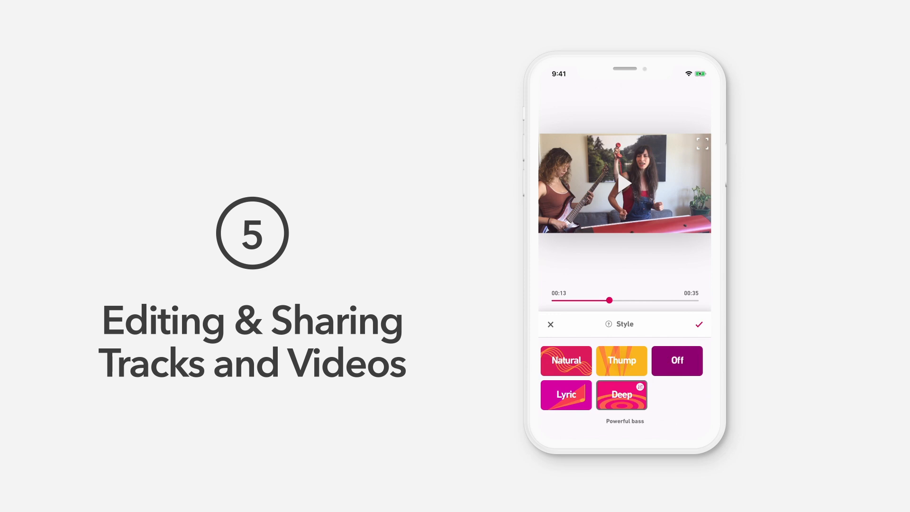
left_click(677, 360)
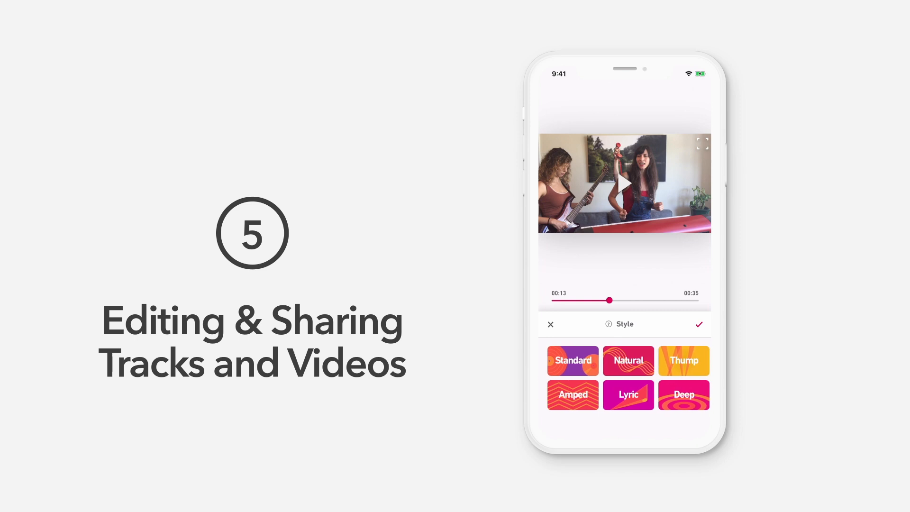
Step: Apply the Standard style at strength 7 and return to the tools list
left_click(572, 360)
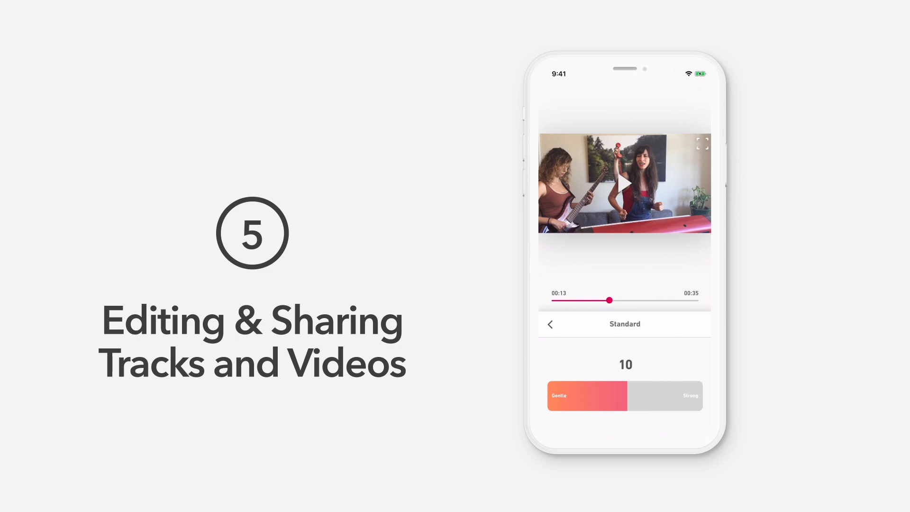
left_click_drag(625, 395, 607, 395)
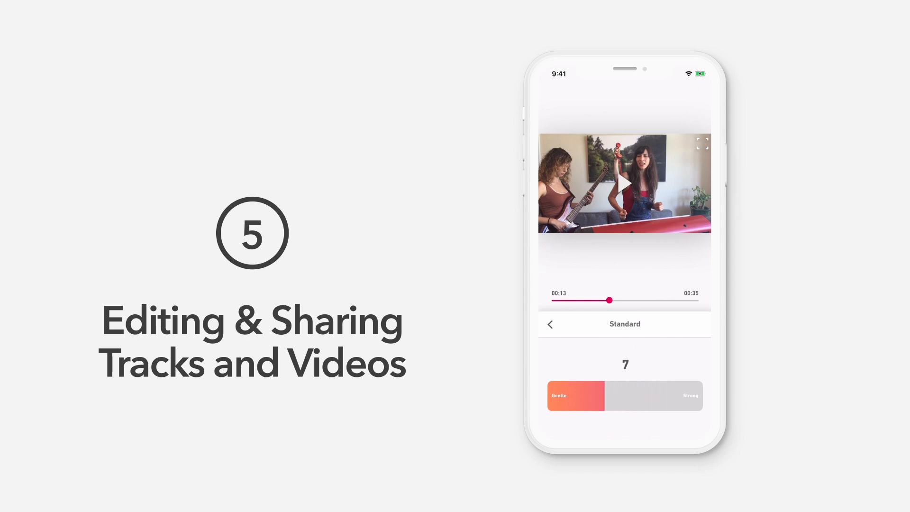
left_click(550, 324)
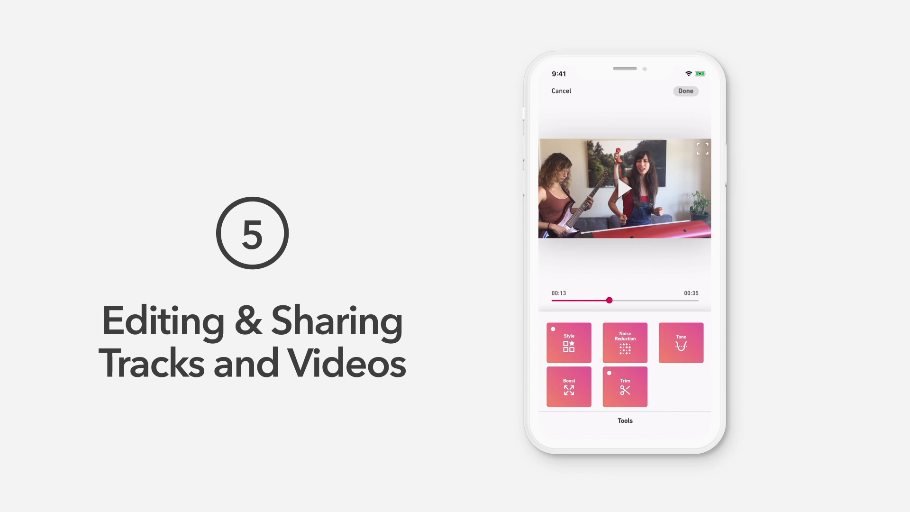
Step: Apply Noise Reduction with the level set between Gentle and Strong
left_click(623, 342)
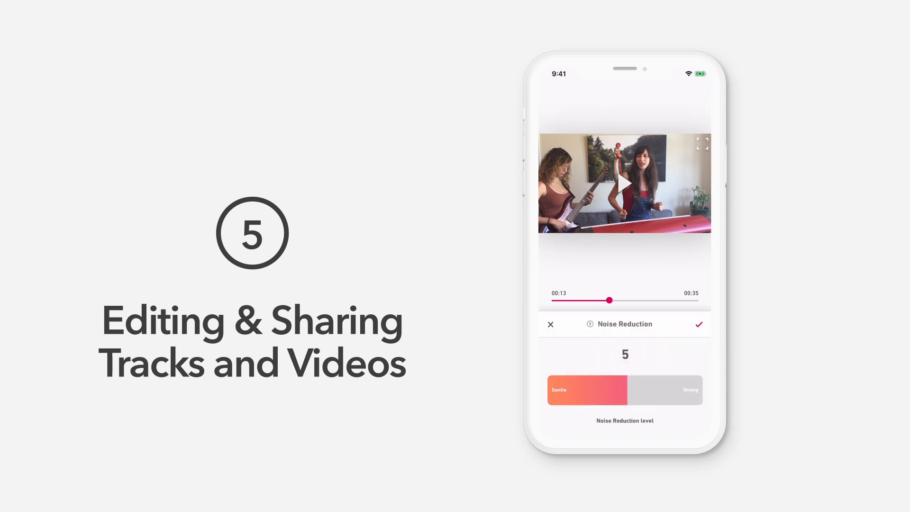
left_click_drag(626, 389, 658, 390)
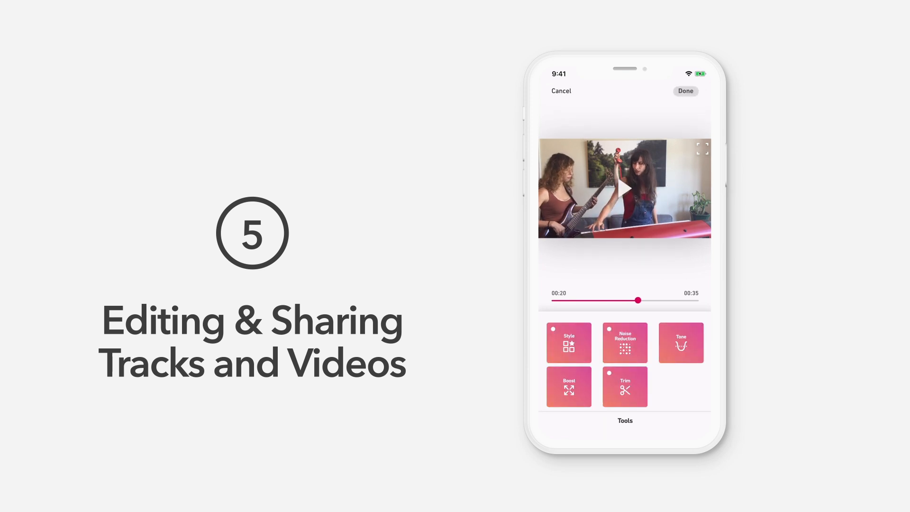
Step: Adjust the Tone sliders for treble, mids and bass
left_click(680, 342)
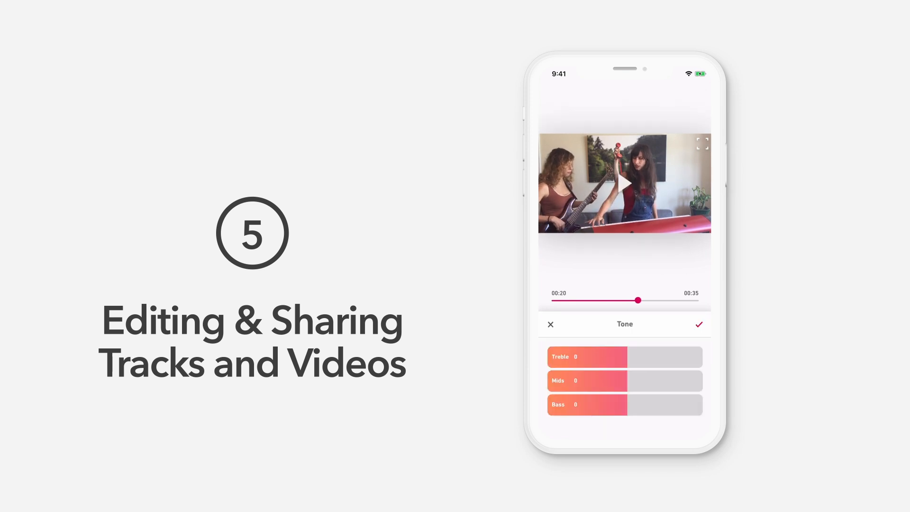
left_click_drag(603, 404, 649, 404)
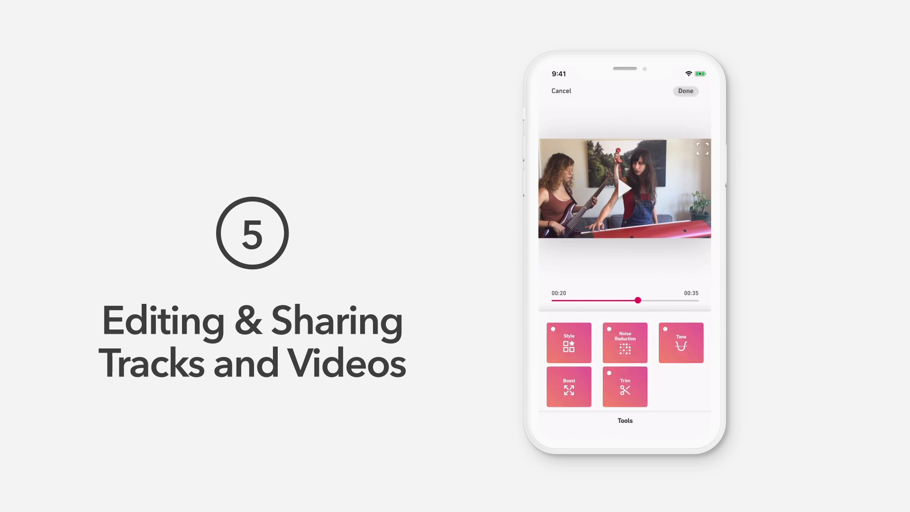
Step: Set the Boost level toward Heavy at about +5
left_click(568, 386)
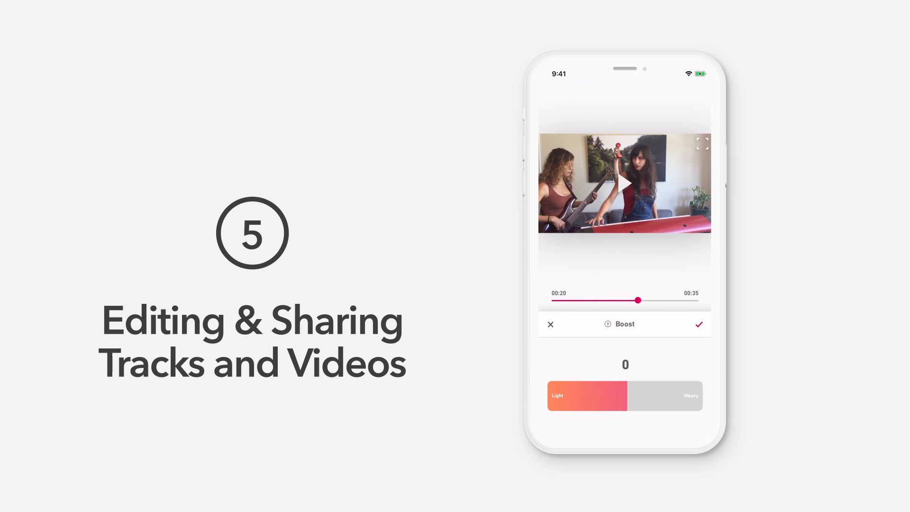
left_click_drag(625, 395, 643, 396)
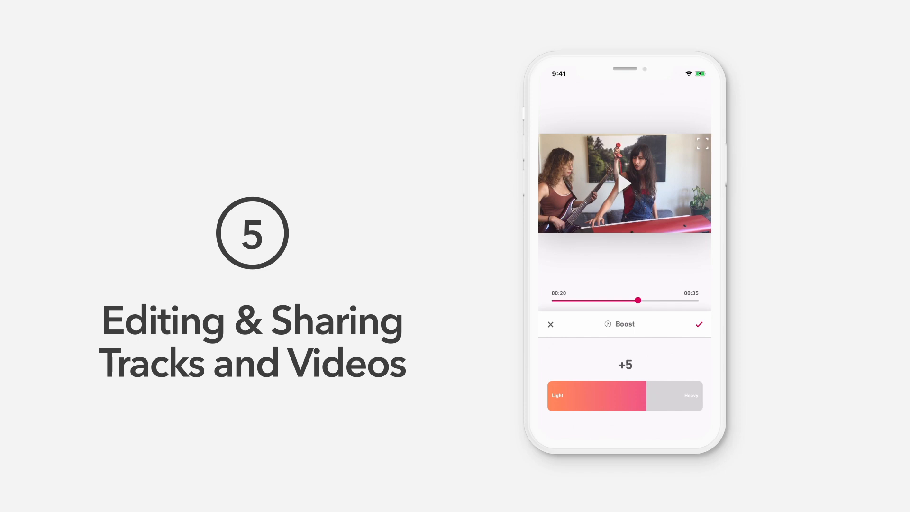
left_click_drag(638, 395, 574, 396)
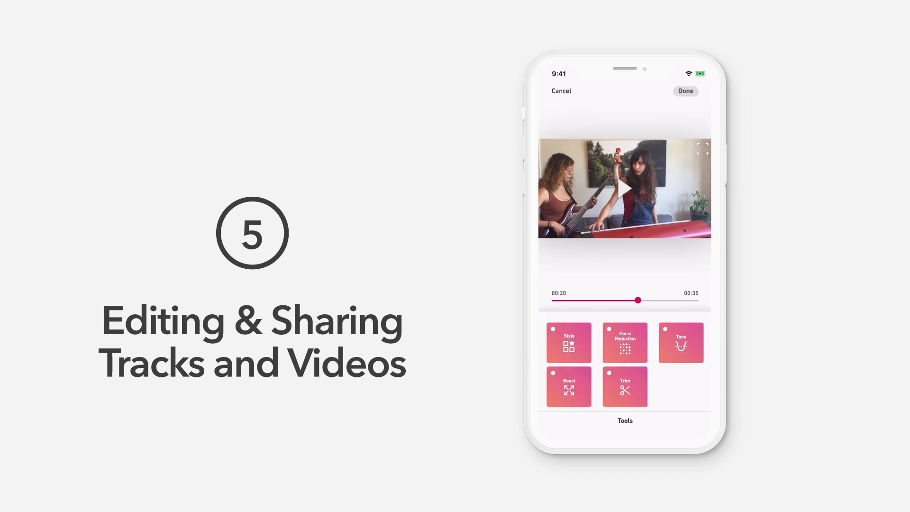
Step: Trim the video to run from 0:24.82 to 1:09.62
left_click(623, 387)
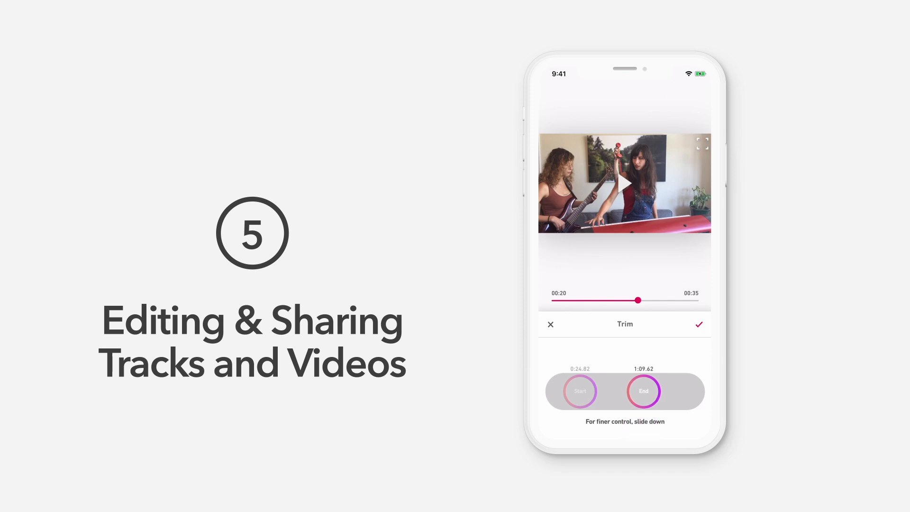
left_click_drag(579, 390, 579, 417)
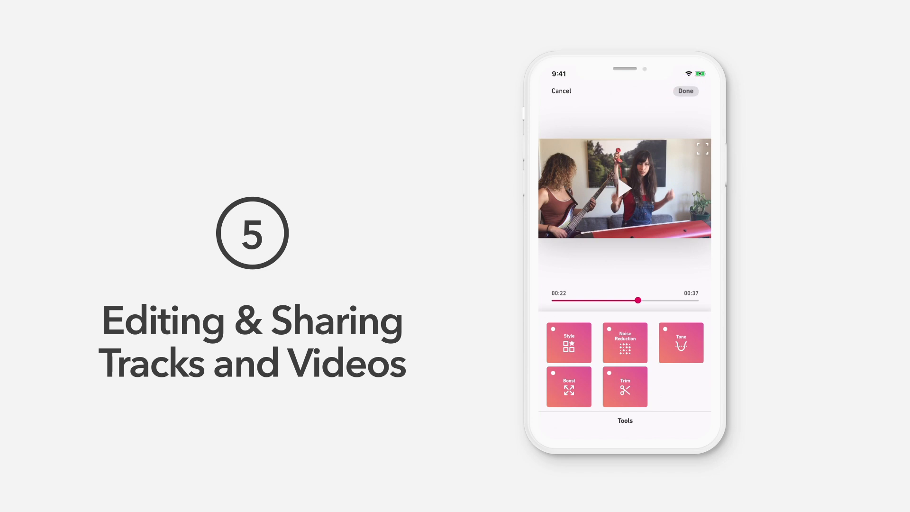
Step: Save the edits with Done and bring up the share sheet
left_click(685, 91)
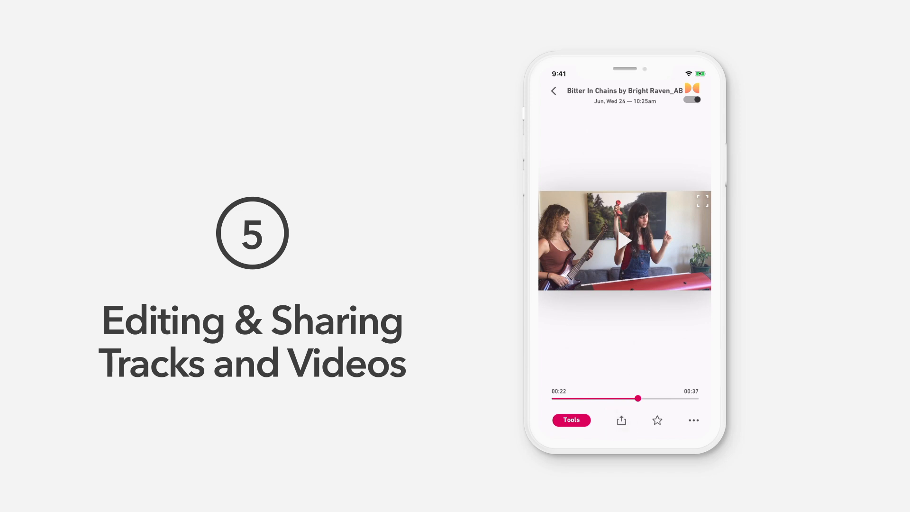
left_click(620, 419)
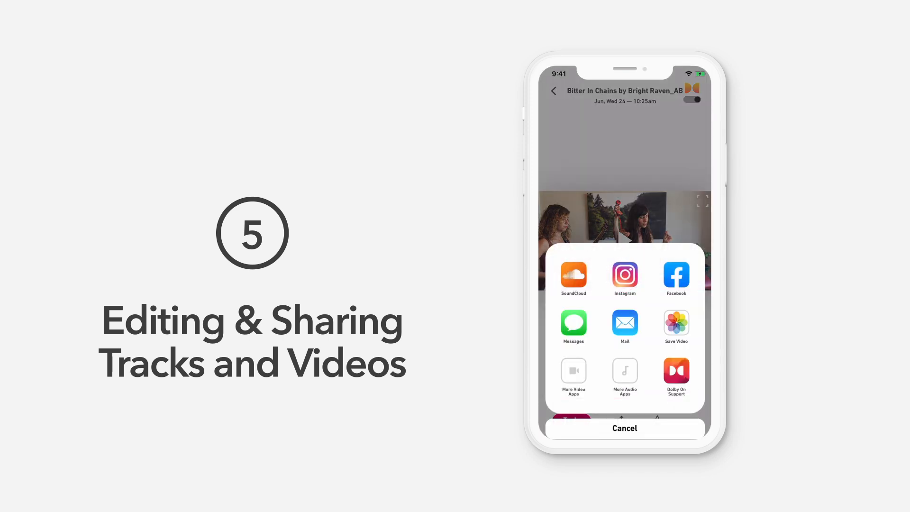
Step: Share the video to Instagram as a Feed post and continue into Instagram's editor
left_click(624, 274)
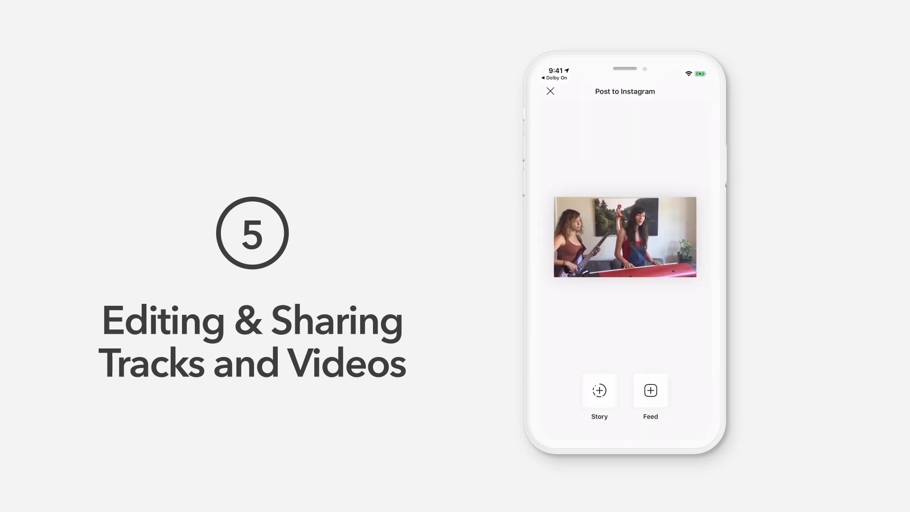
left_click(650, 396)
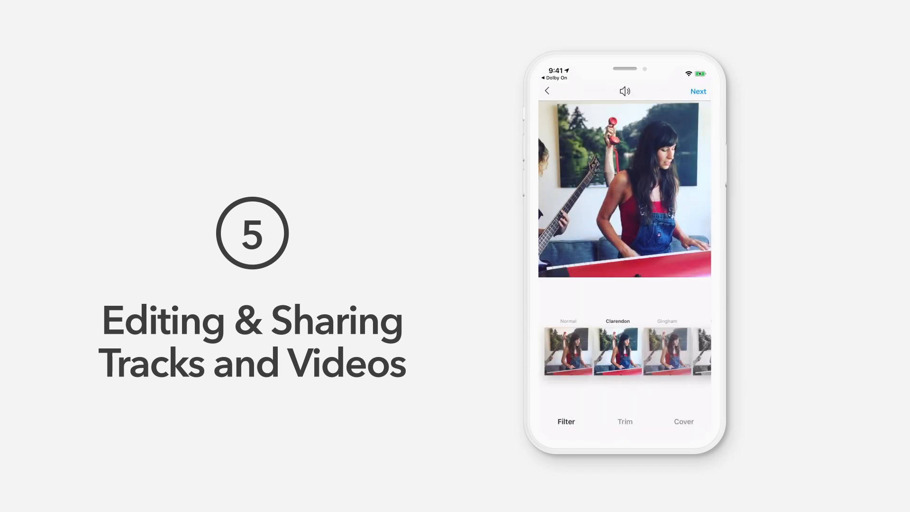
left_click(697, 91)
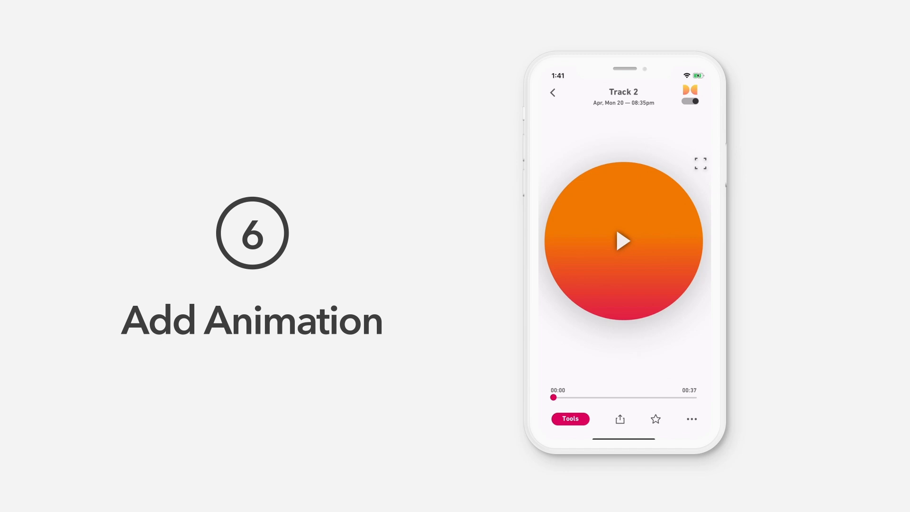
Step: Add an animated visual to Track 2 via Add Visuals and pick an animation
left_click(690, 418)
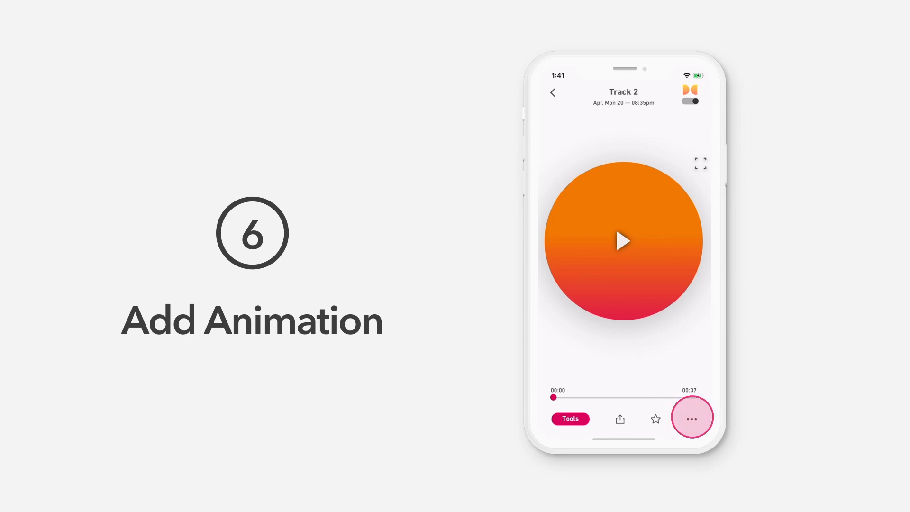
left_click(691, 418)
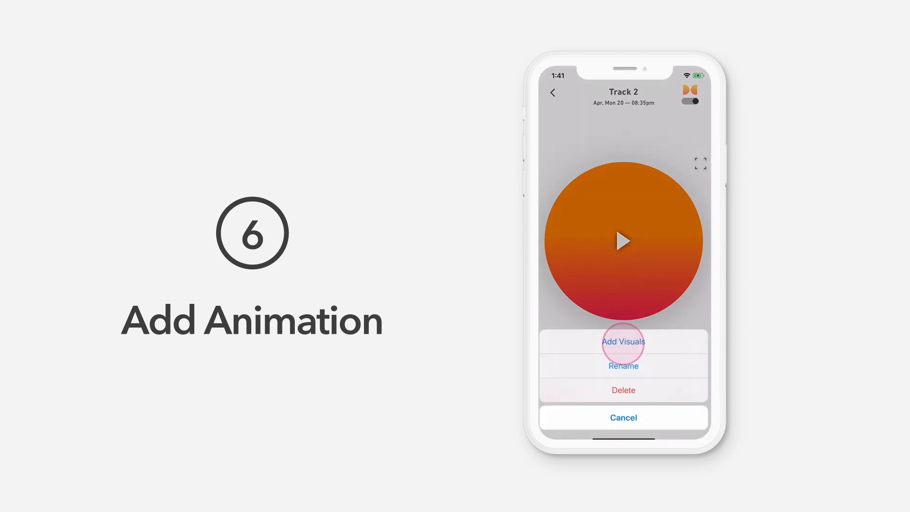
left_click(623, 341)
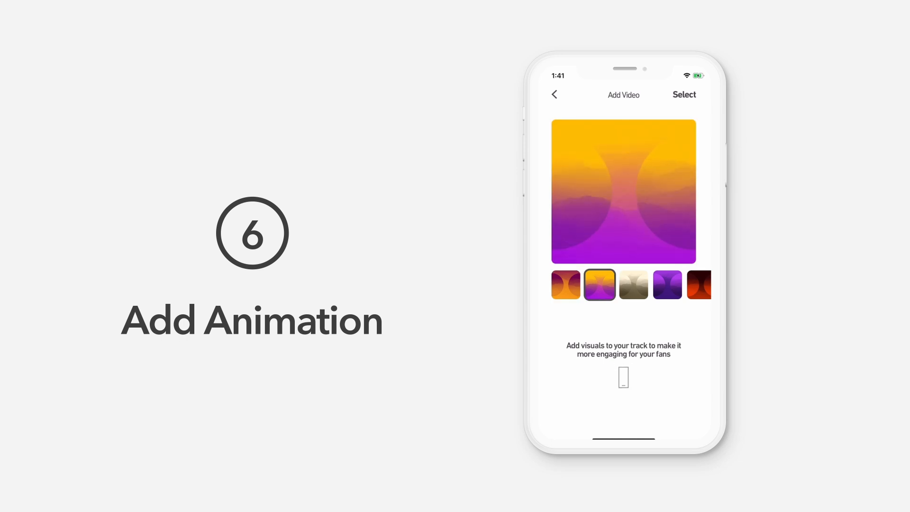
left_click(623, 284)
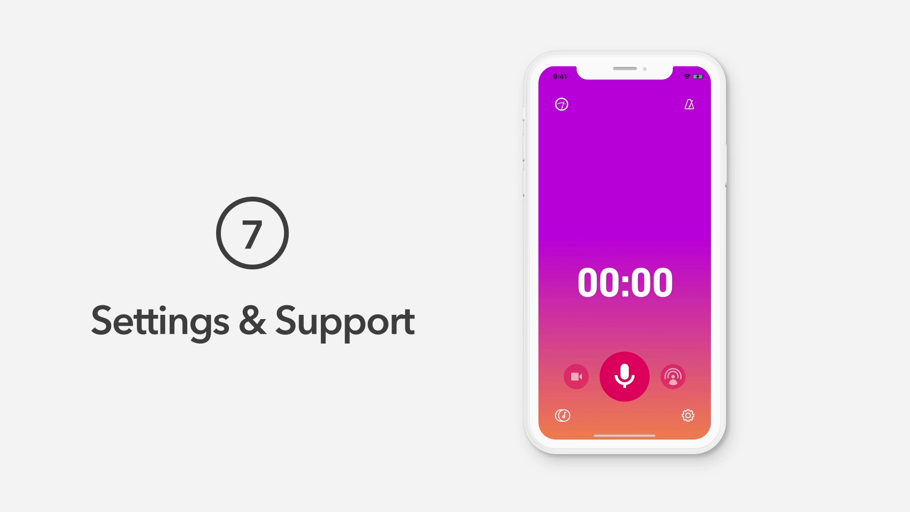
Step: Open Settings showing Countdown, Monitoring, Lossless audio and Watermark options
left_click(687, 416)
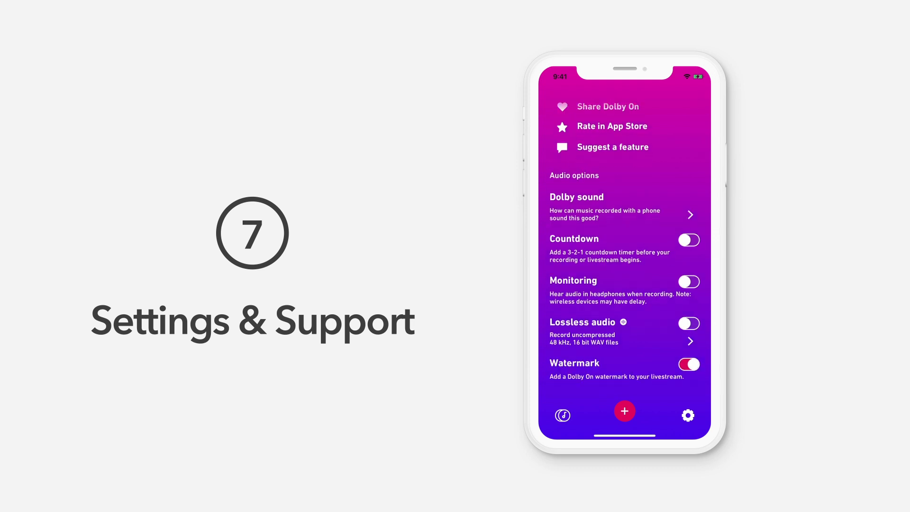
scroll("down", 3)
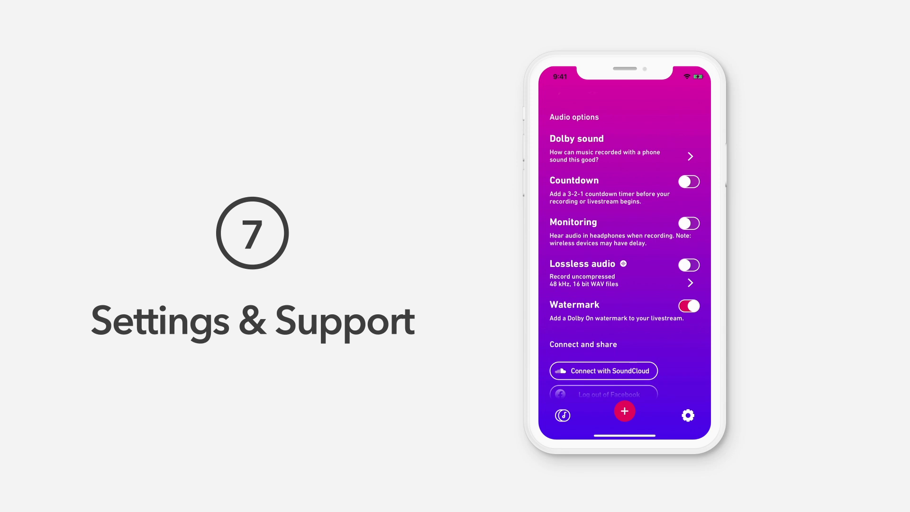
scroll("down", 3)
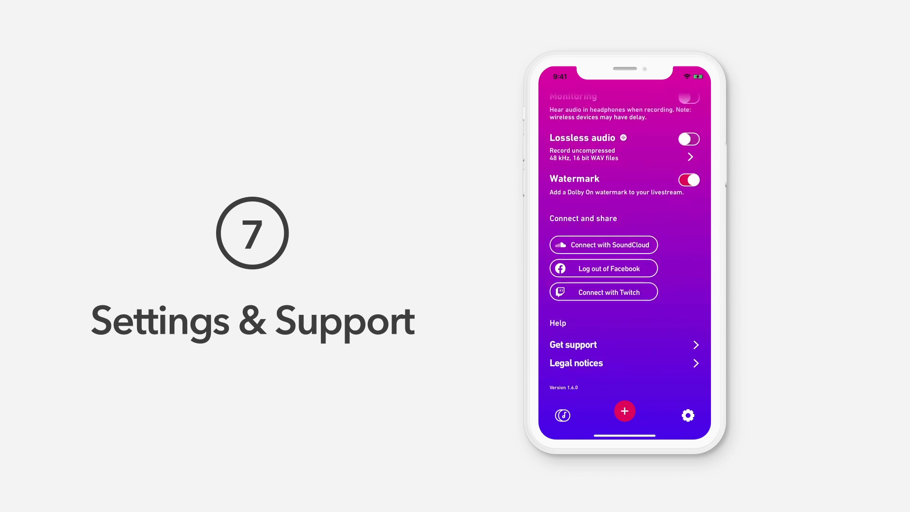